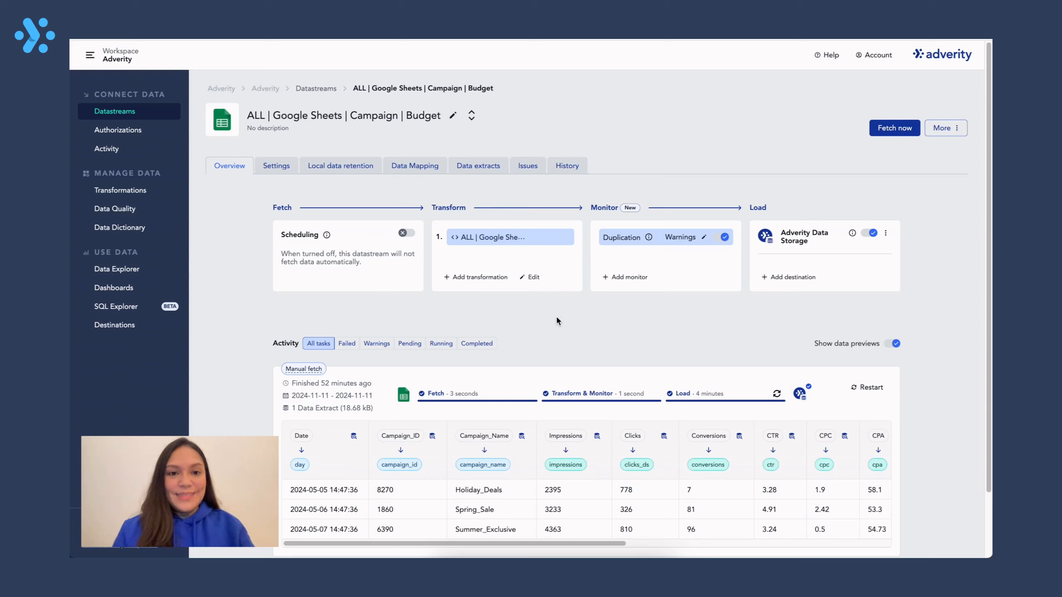
mouse_move(508, 292)
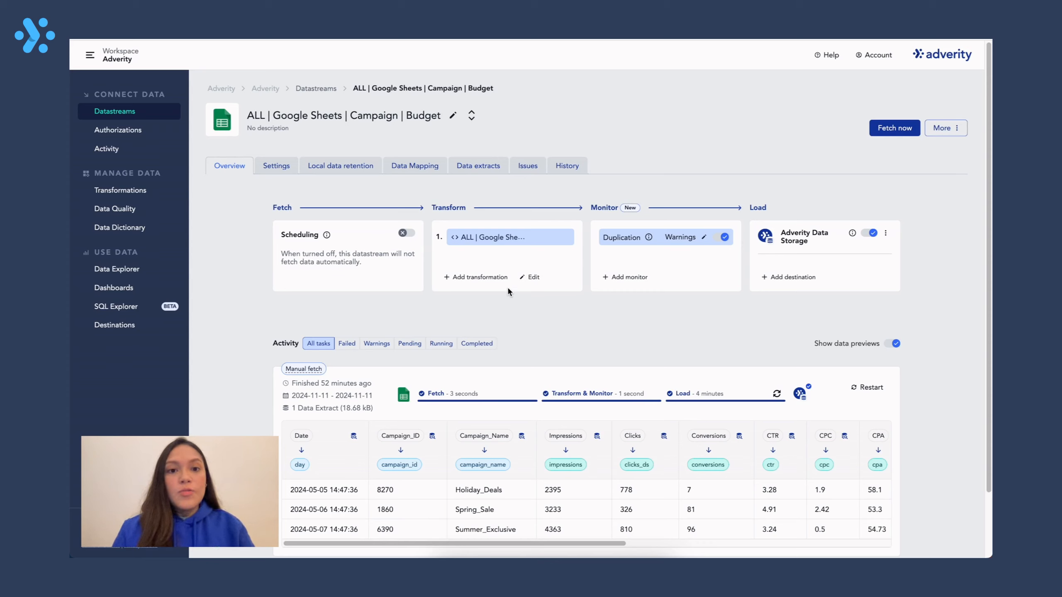
mouse_move(481, 277)
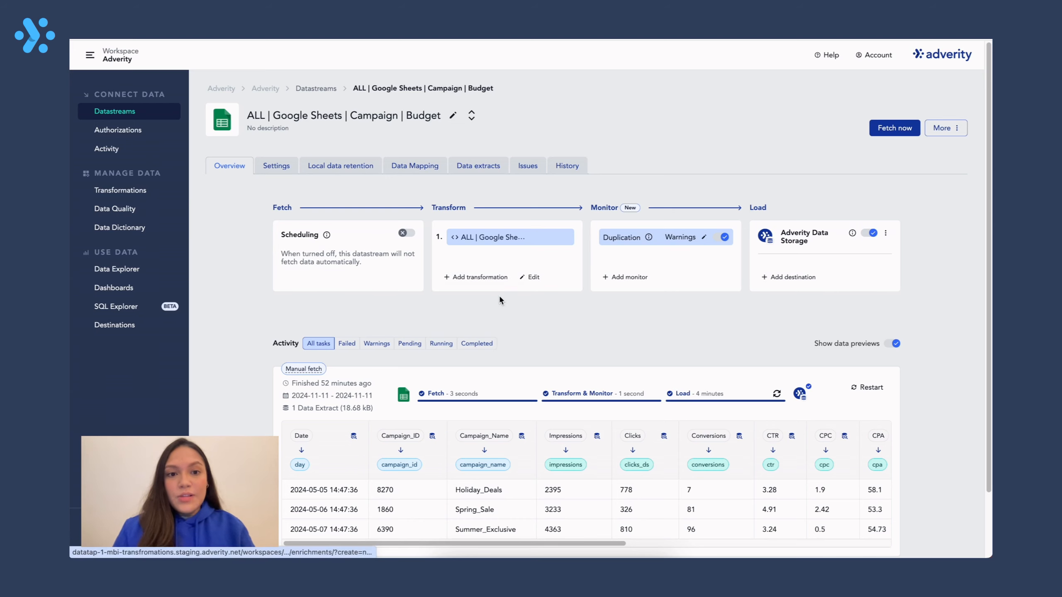
Open the Custom Script transformation for editing and enable its splitfield step
click(475, 277)
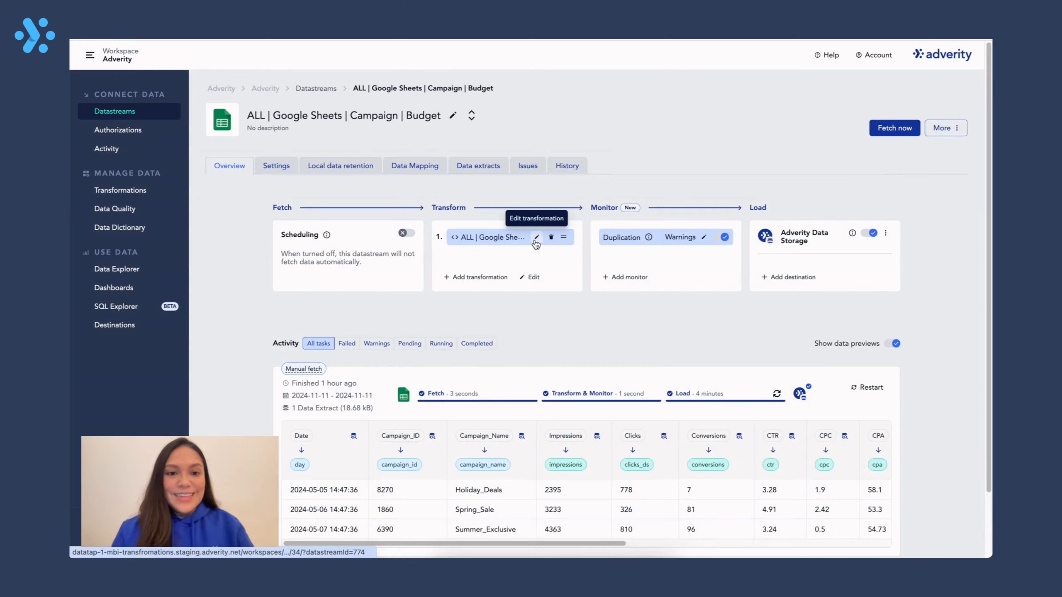
click(537, 237)
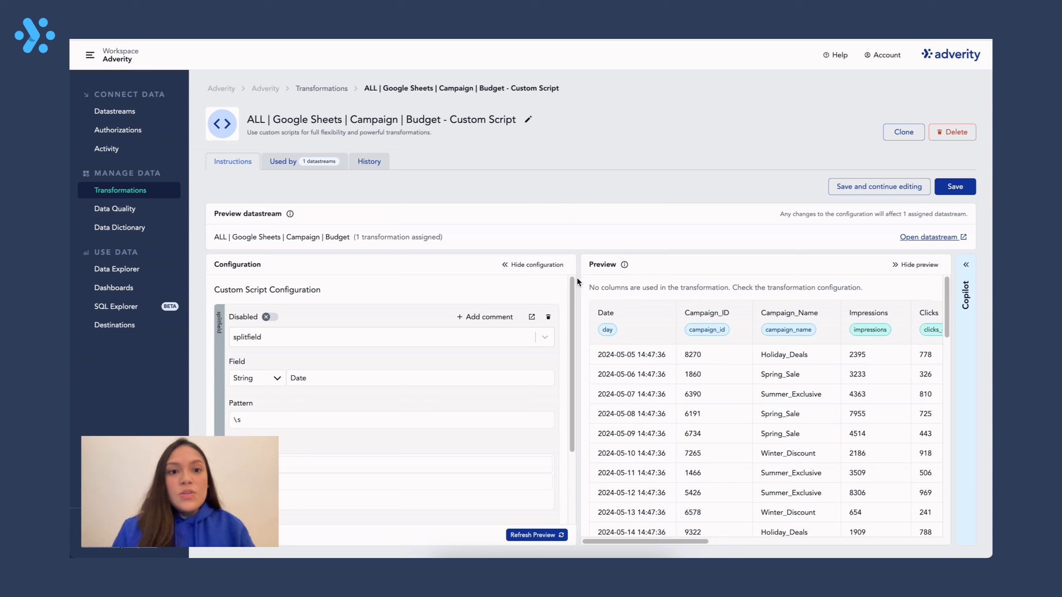
click(267, 317)
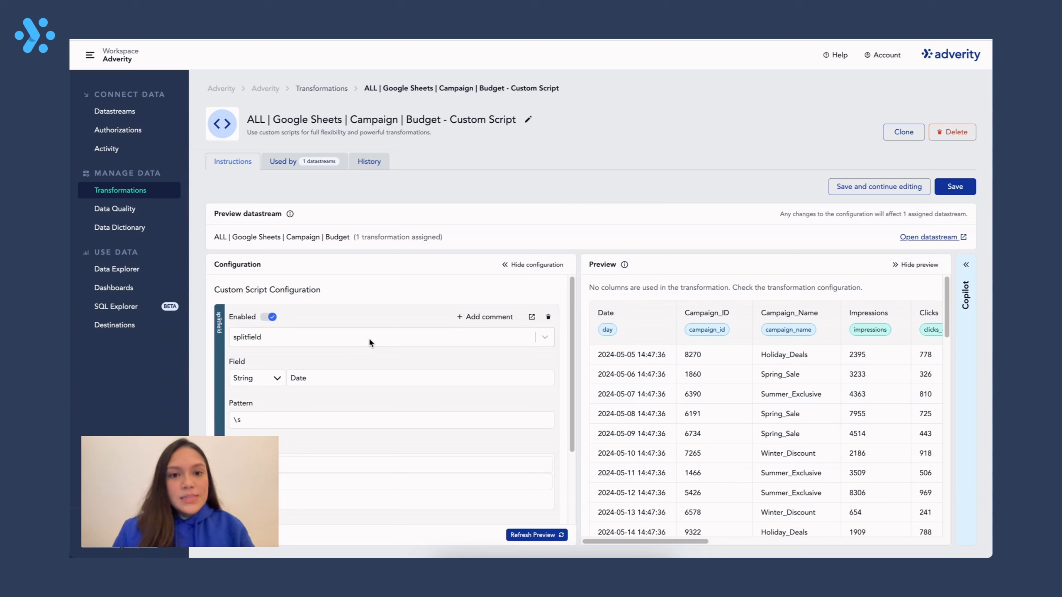
Refresh the preview showing Date split into Date and Time, toggling 'Only show affected columns'
click(536, 535)
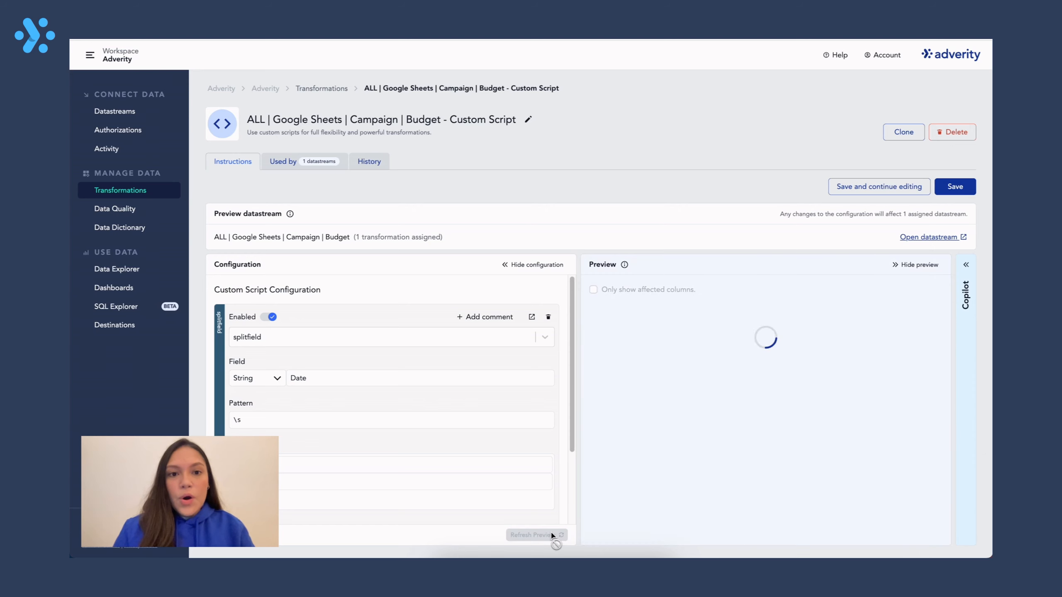
click(536, 535)
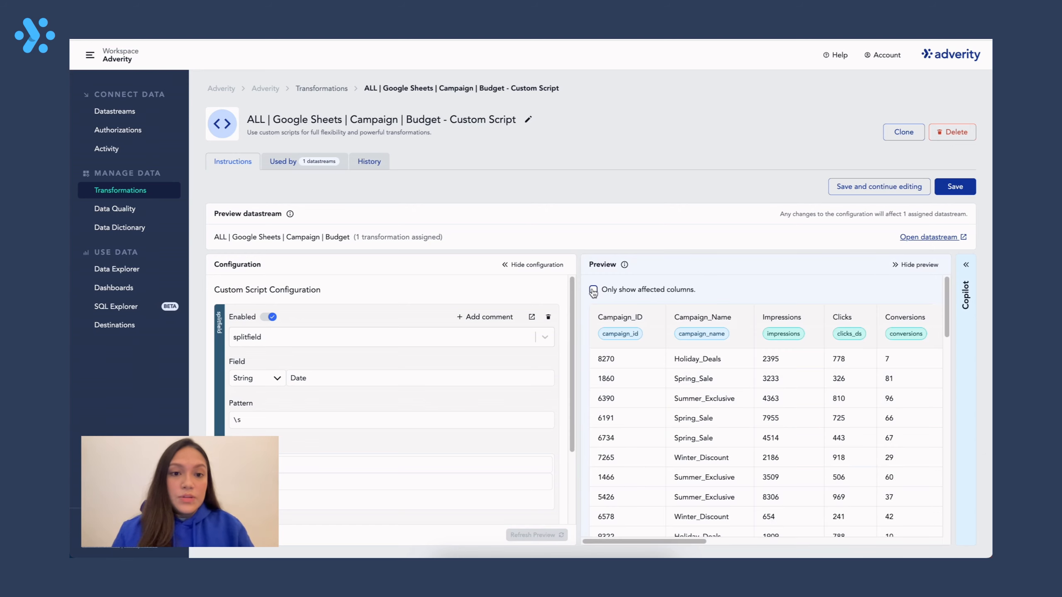
click(594, 289)
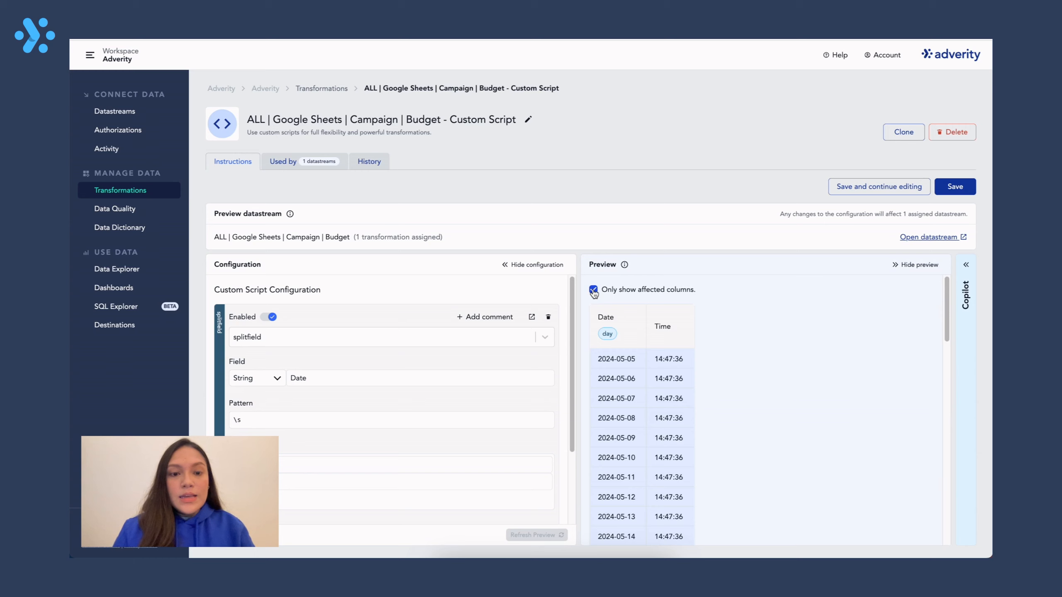
click(593, 289)
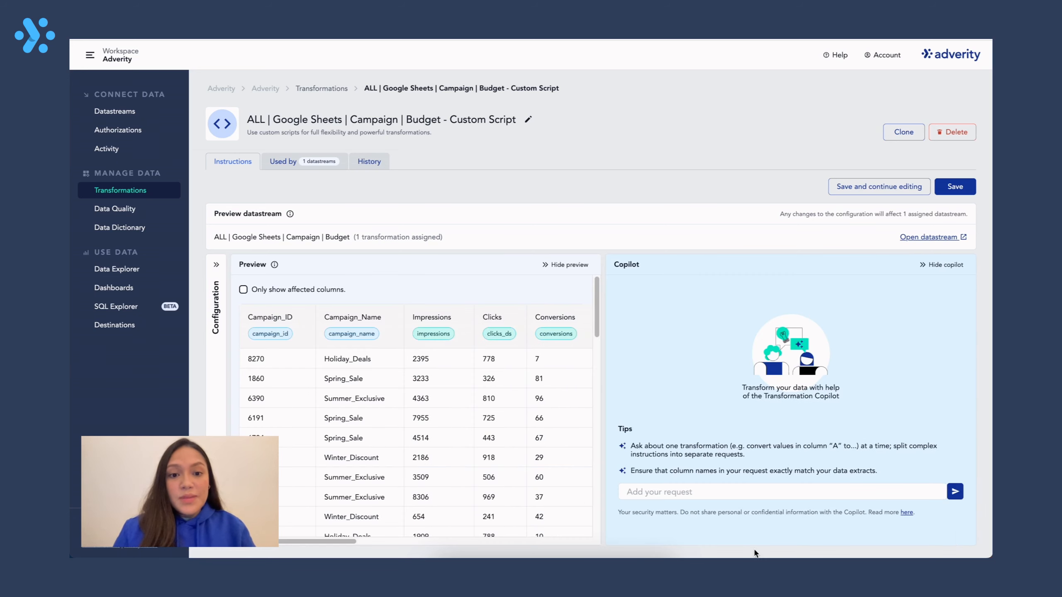
Start a Copilot request 'I want to filter out the rows from my', then check the Used by datastreams and return to Instructions
text(I want to)
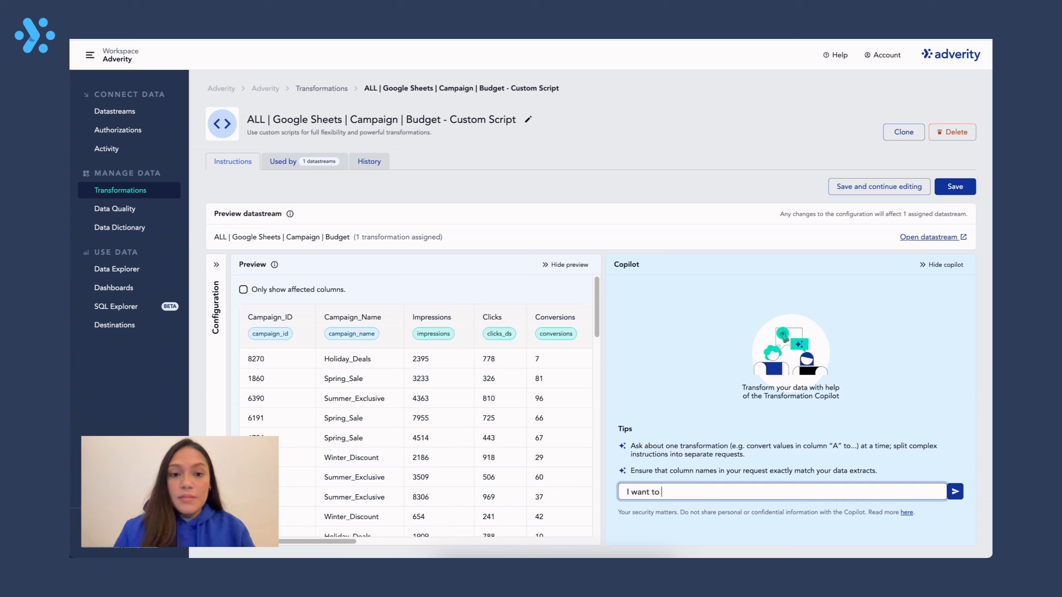
text(filter out the rows from my)
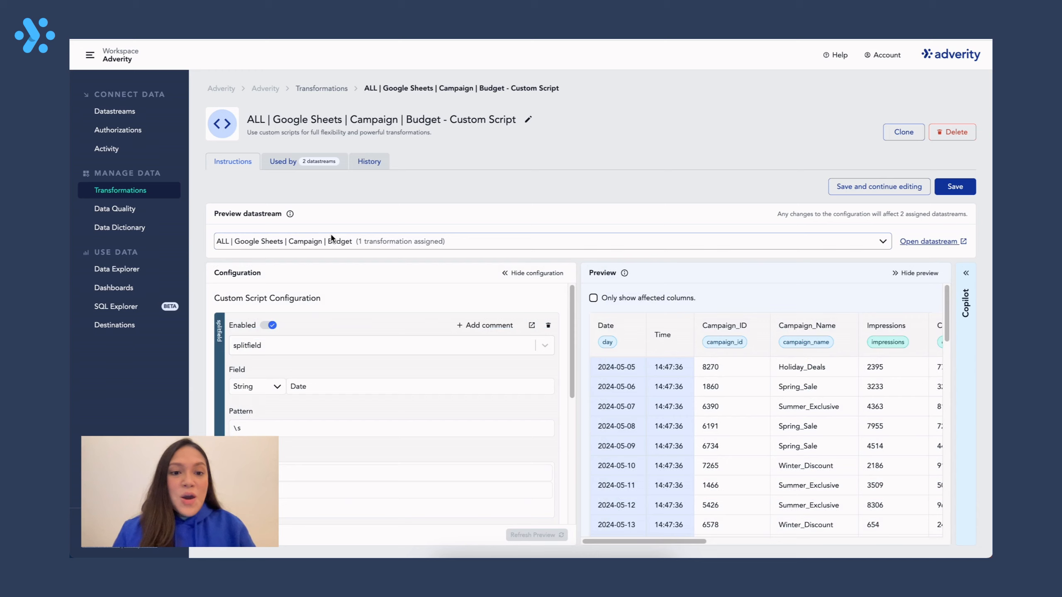
click(283, 161)
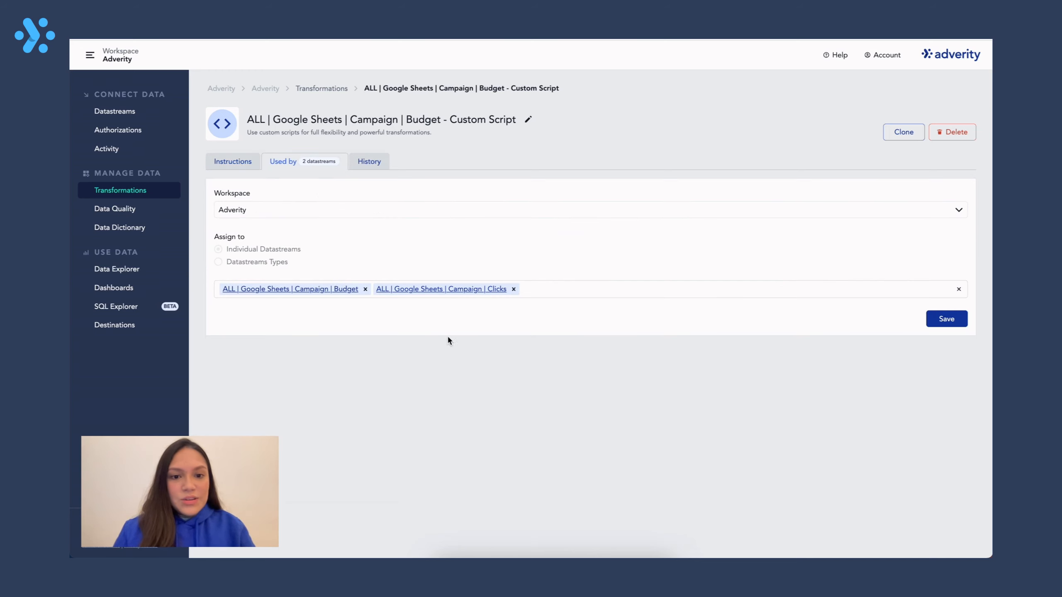
mouse_move(232, 161)
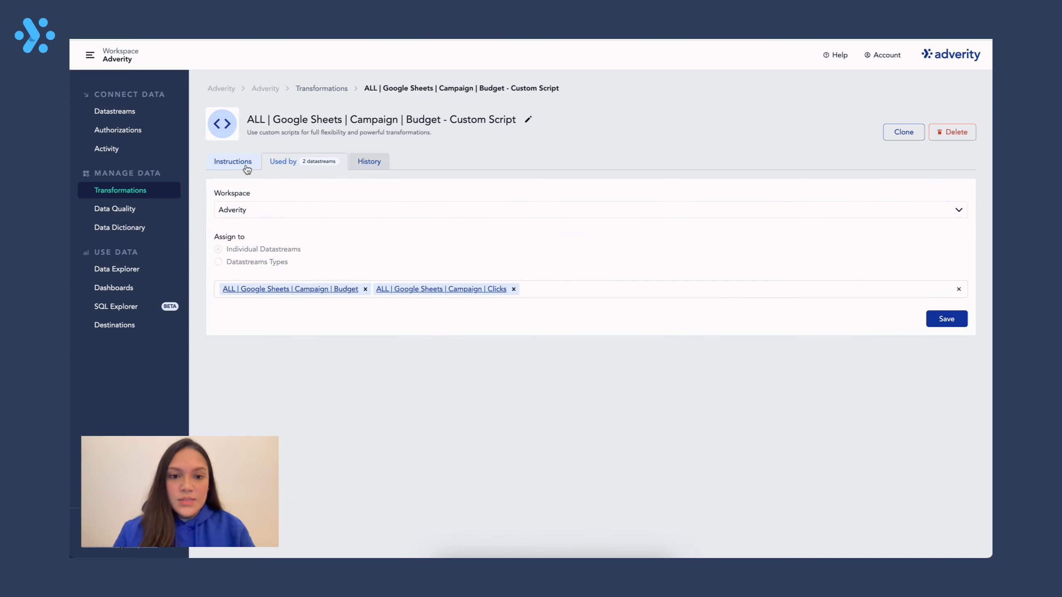
click(232, 161)
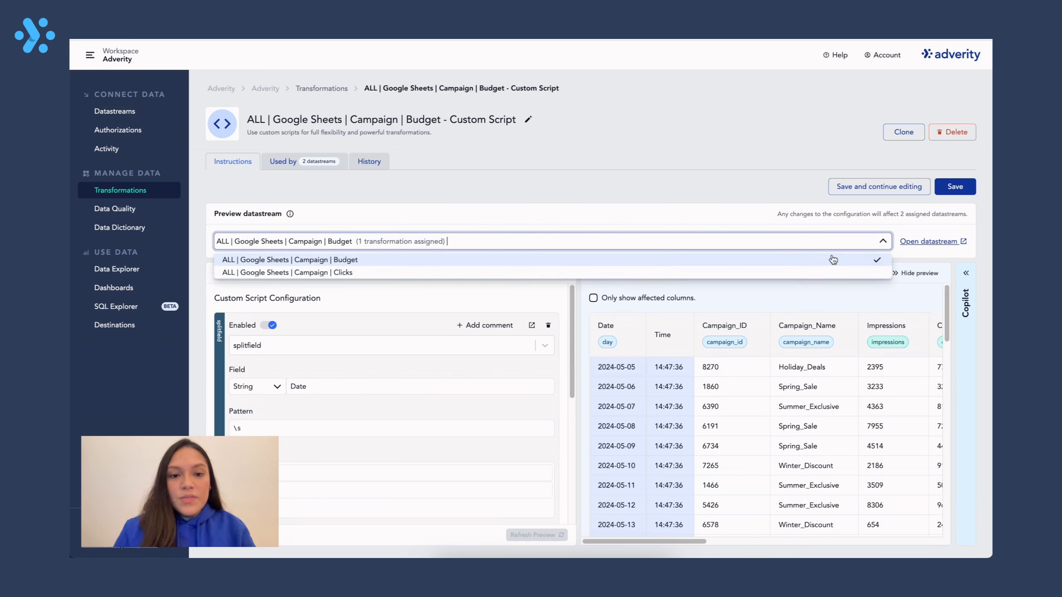
Preview the split against the Campaign Clicks datastream and scan its columns
click(290, 272)
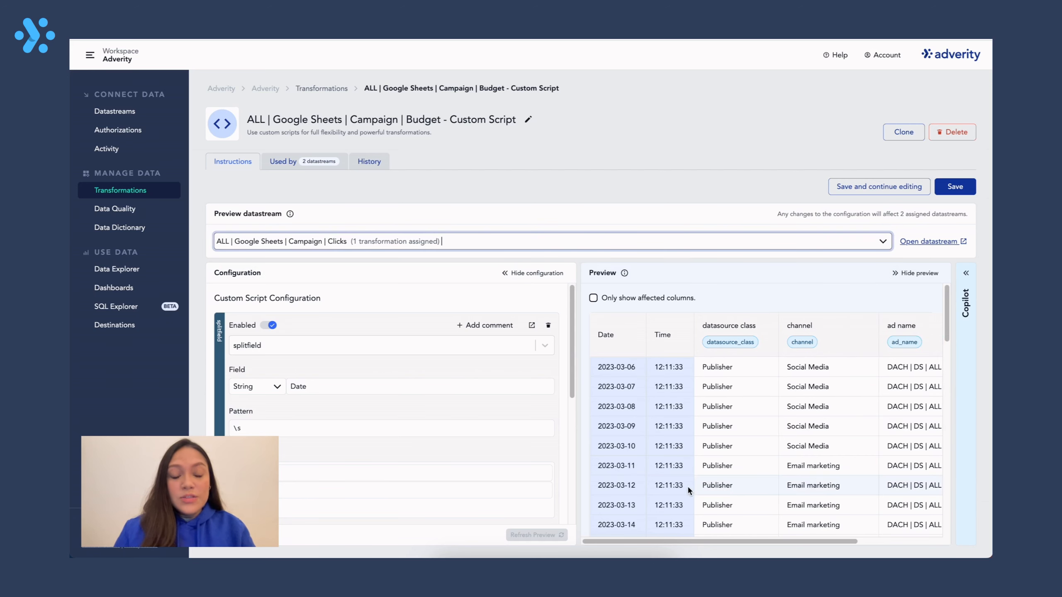
scroll(right, 3)
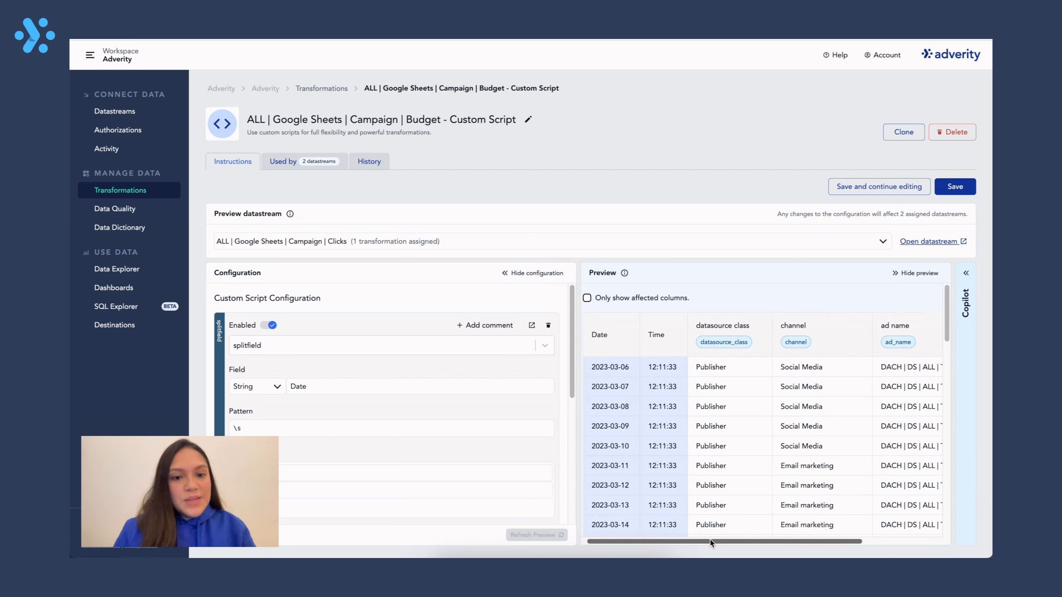
scroll(left, 3)
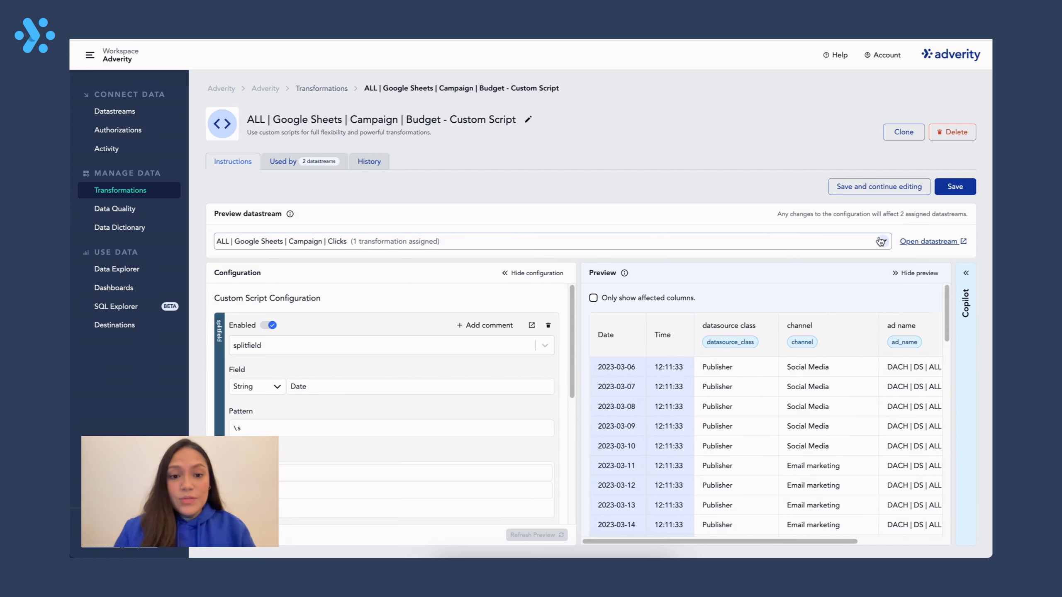
mouse_move(879, 240)
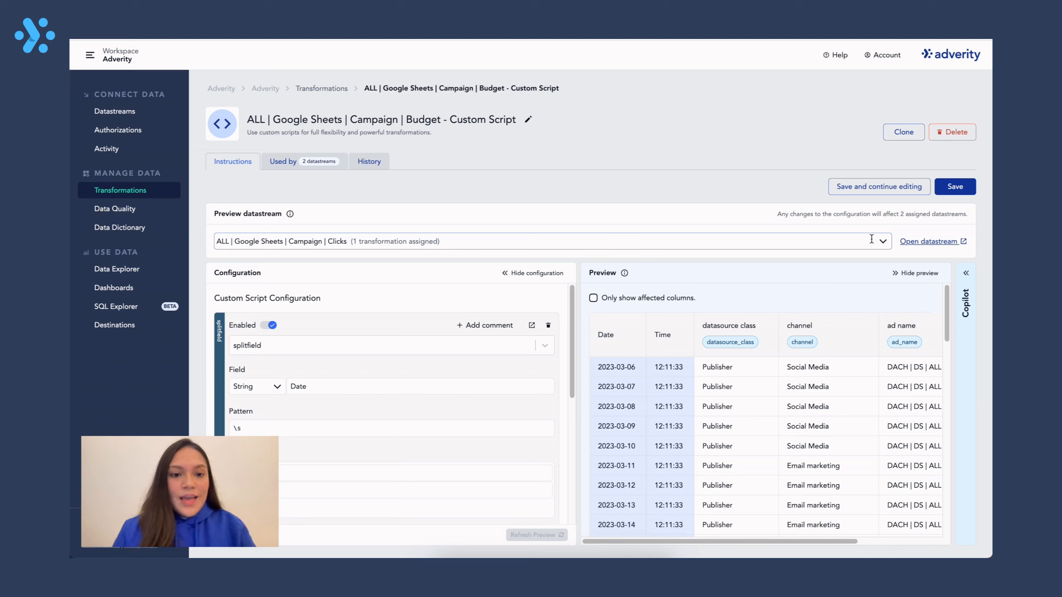
Switch the preview back to the Campaign Budget datastream and scroll through its columns to Device_Type and Location
click(881, 241)
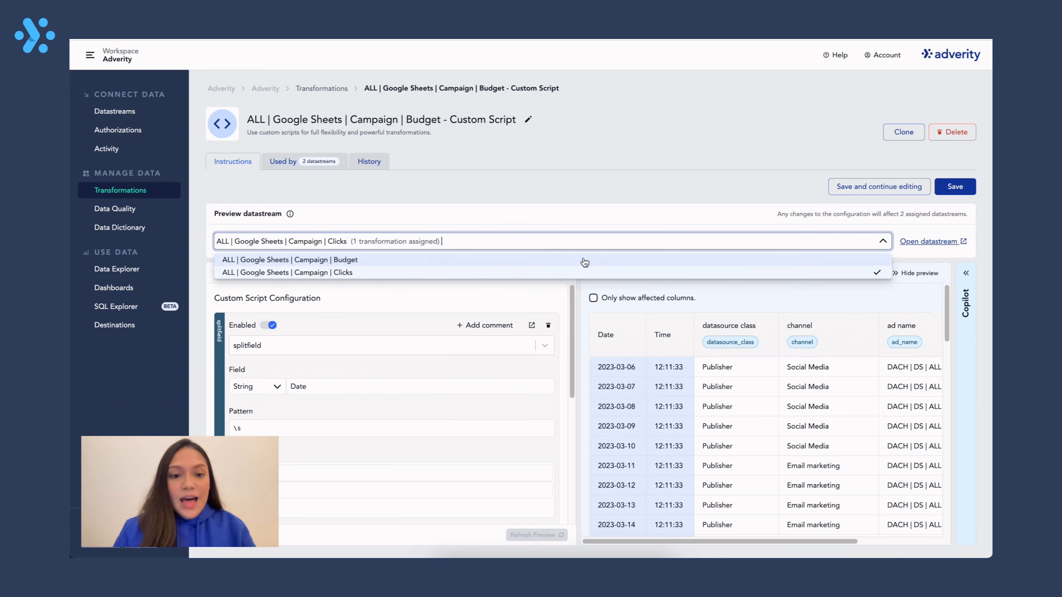
click(289, 259)
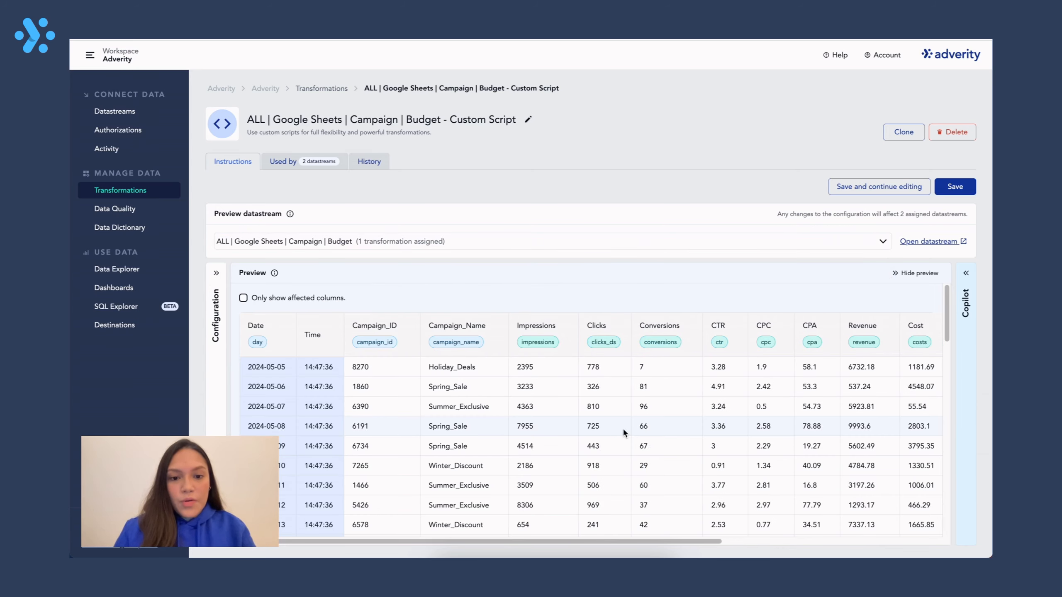
scroll(down, 3)
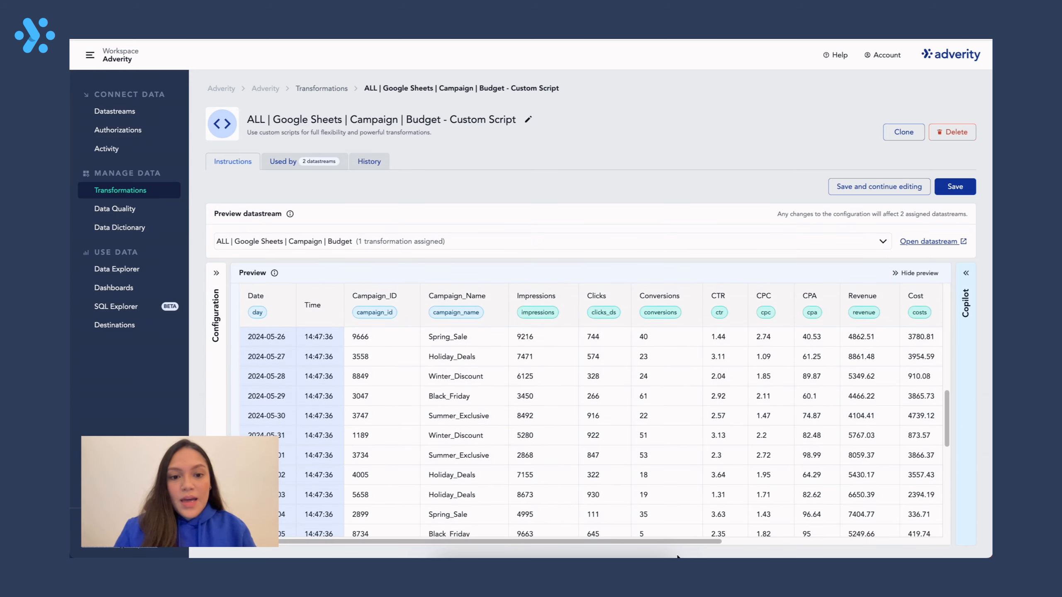
scroll(right, 3)
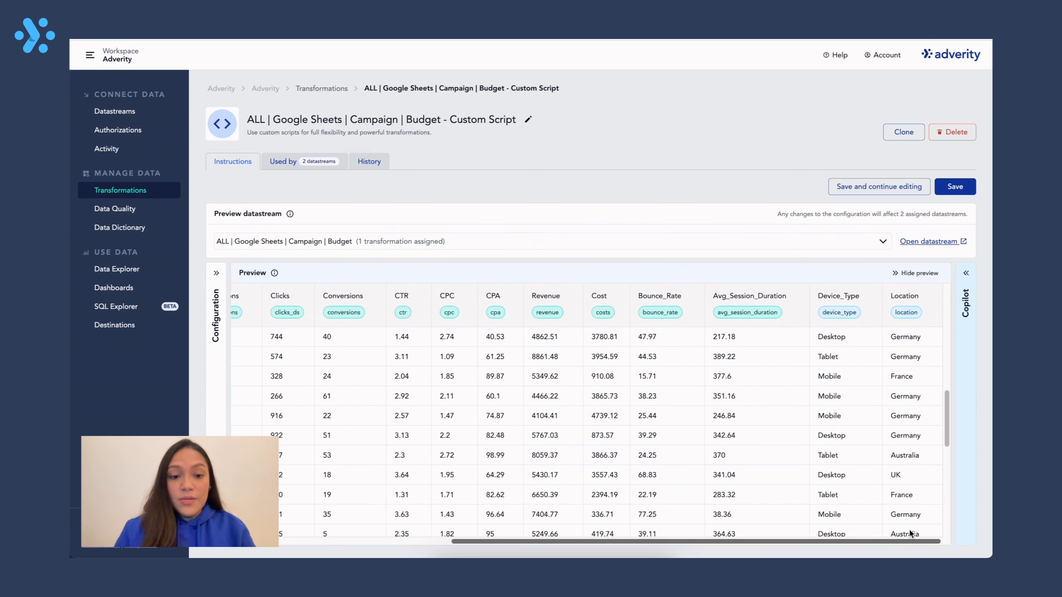